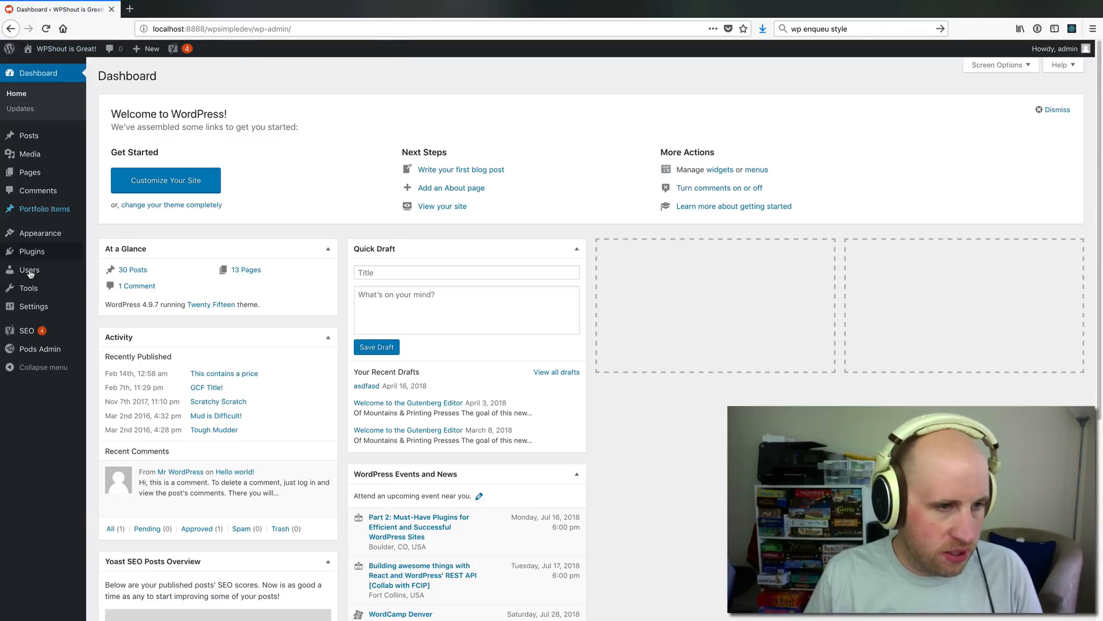
From Plugins > Add New, search the plugin directory for 'ninja forms'.
click(31, 251)
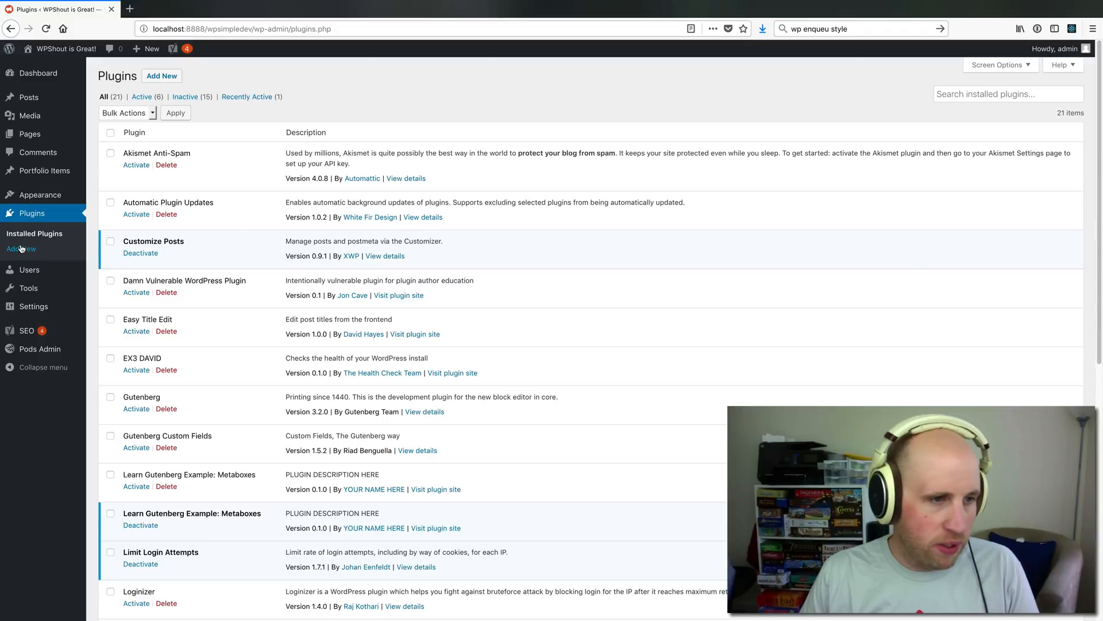
click(21, 249)
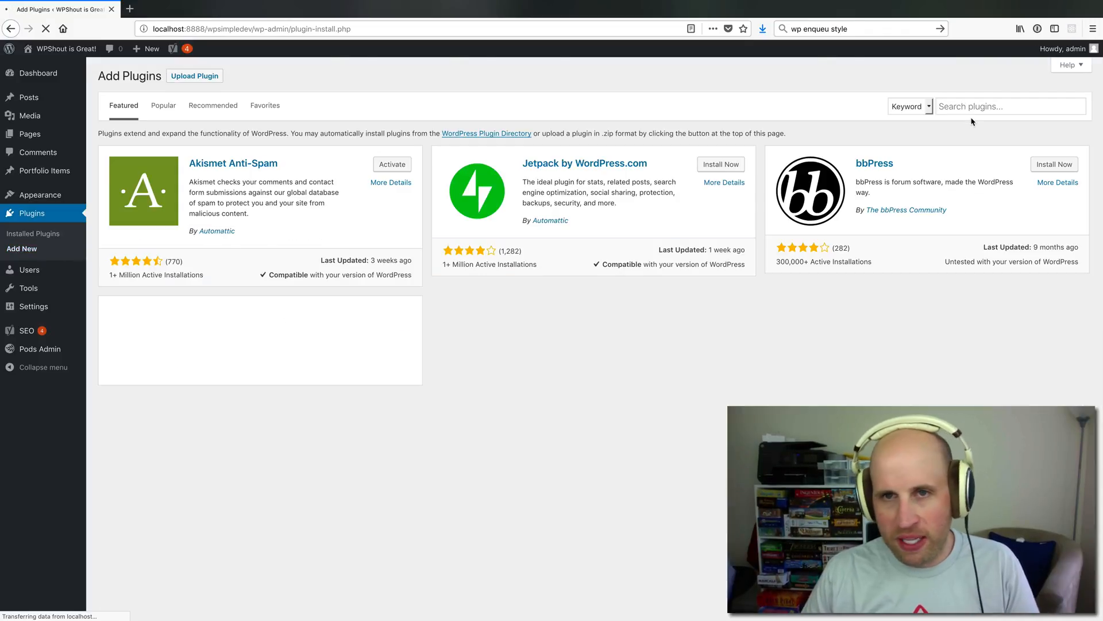
text(n)
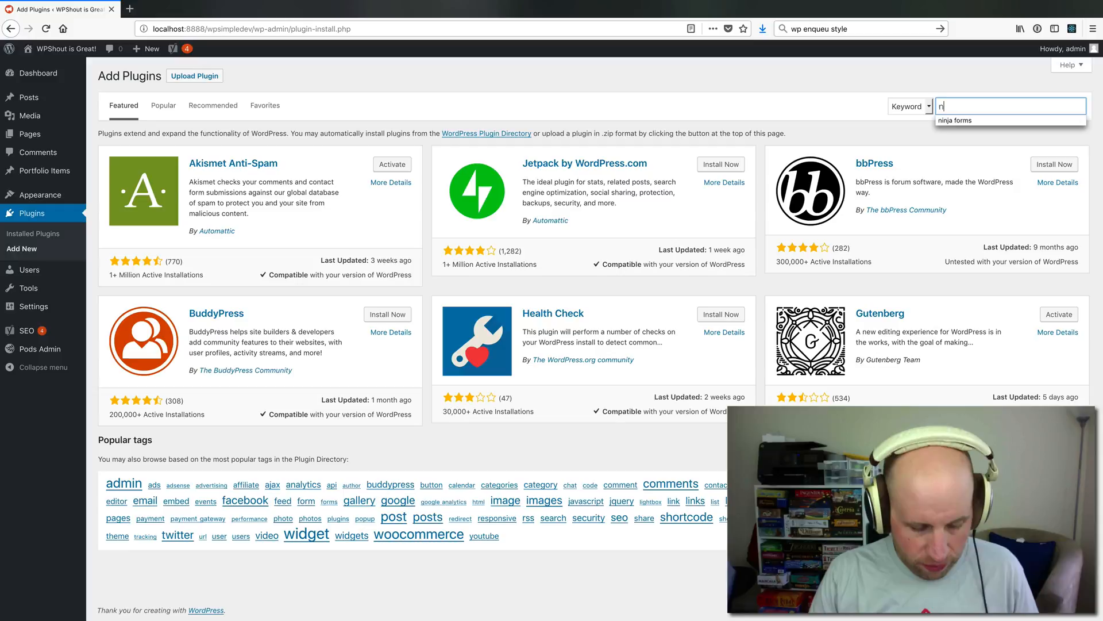
text(inja forms)
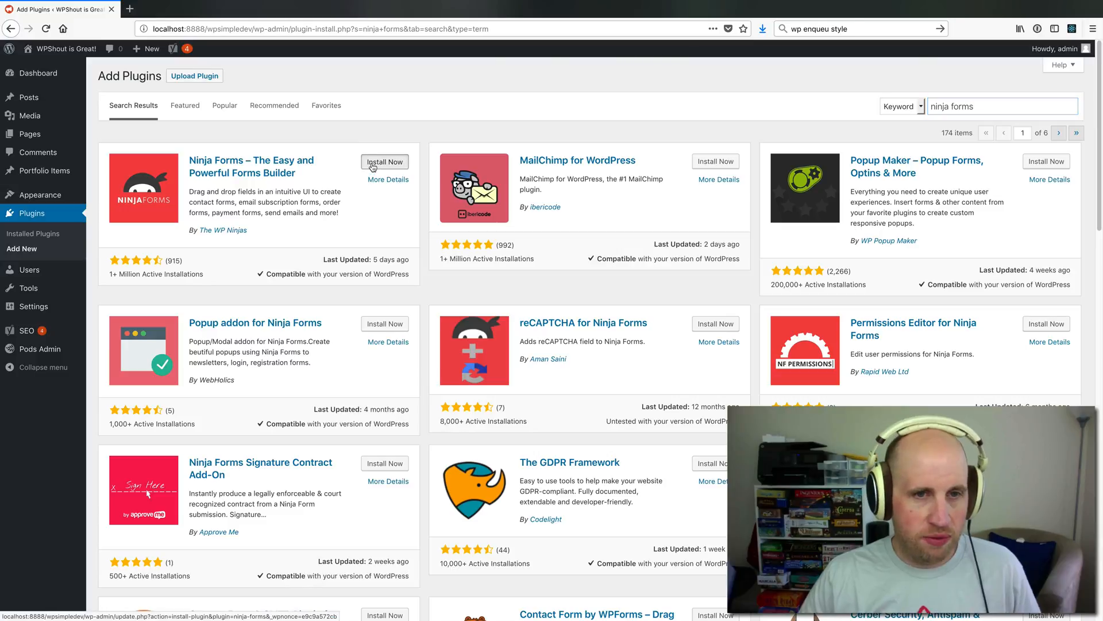
Install the Ninja Forms plugin, then activate it once installation finishes.
click(385, 161)
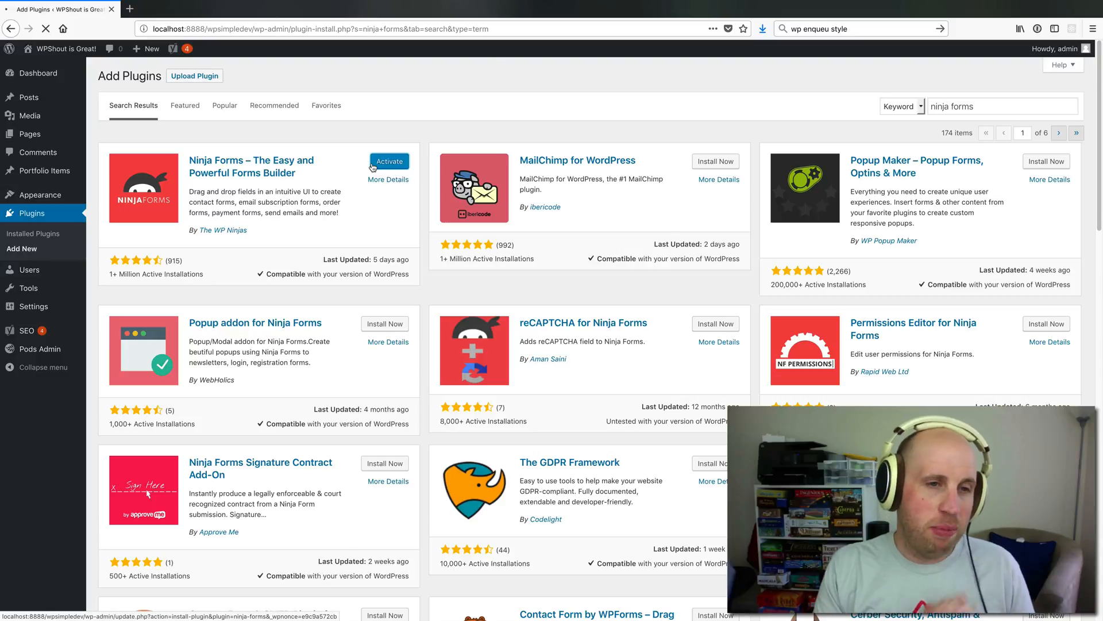
click(389, 161)
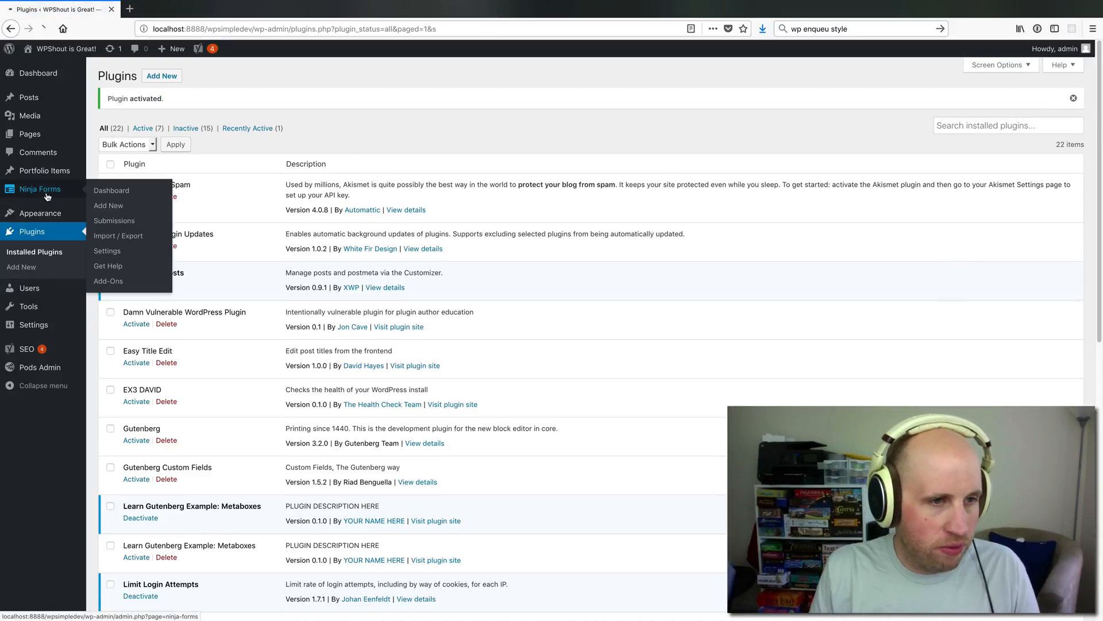
Open the Ninja Forms dashboard, decline data sharing, and select the [ninja_form id=1] shortcode.
click(110, 190)
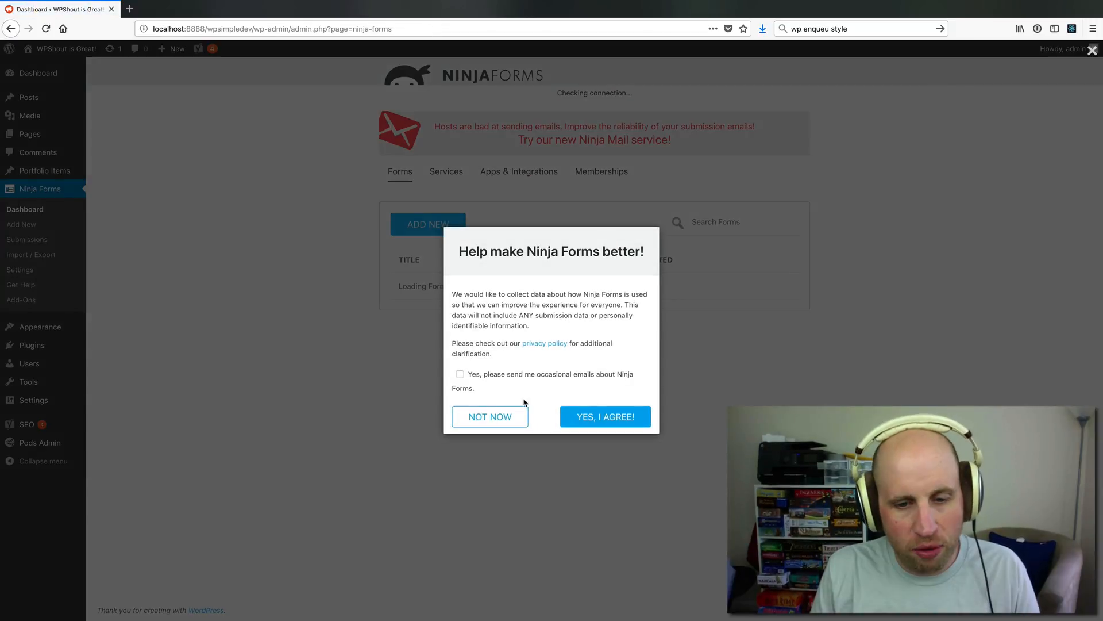
click(489, 416)
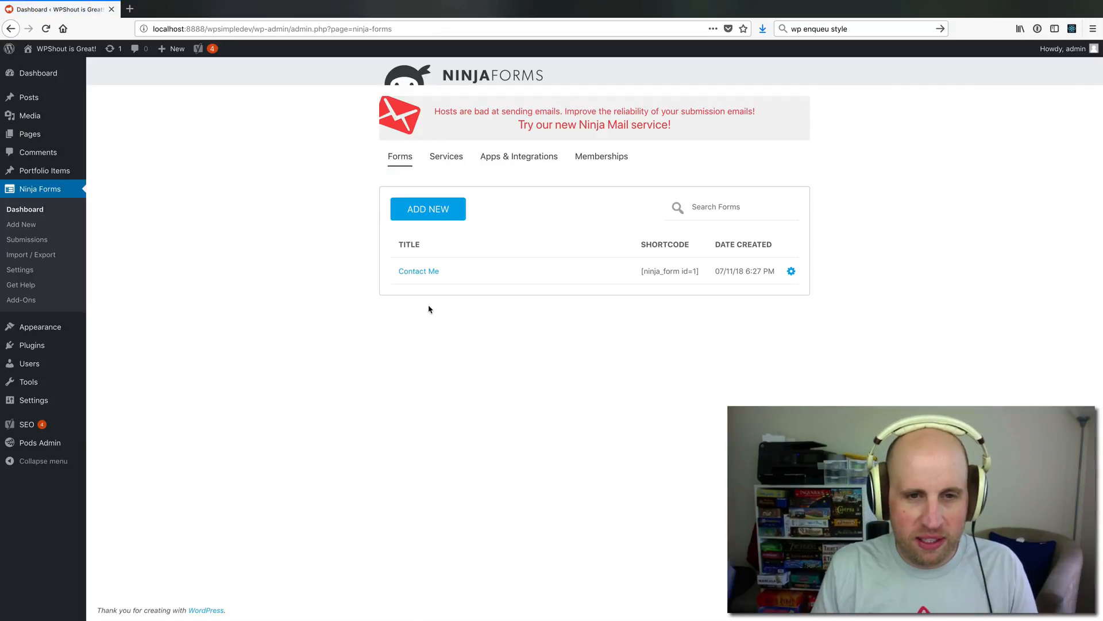
mouse_move(418, 270)
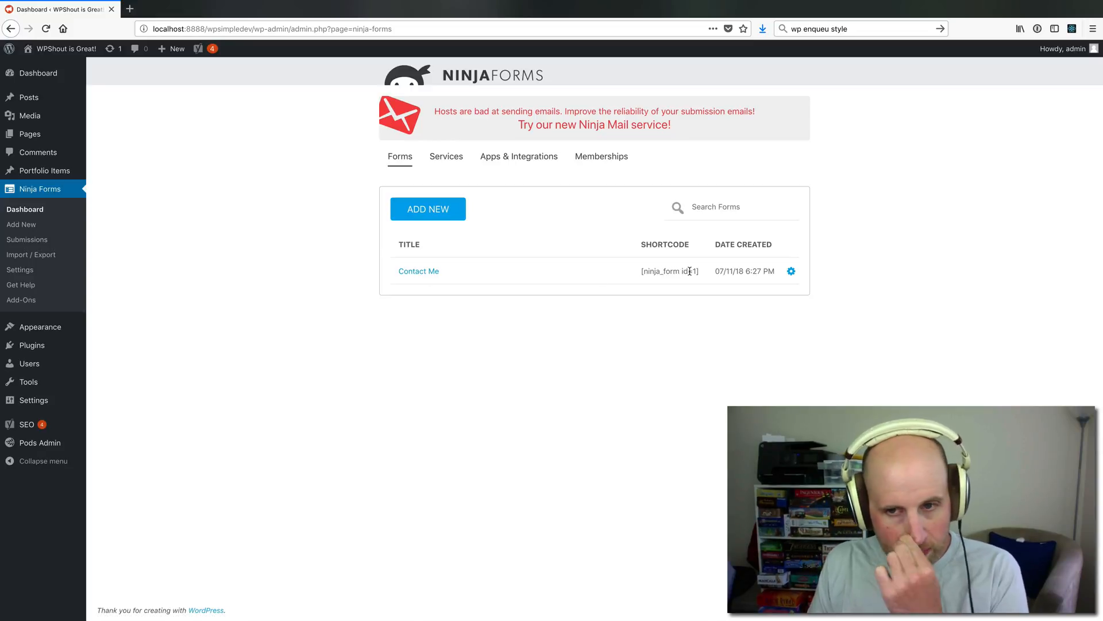
double_click(694, 271)
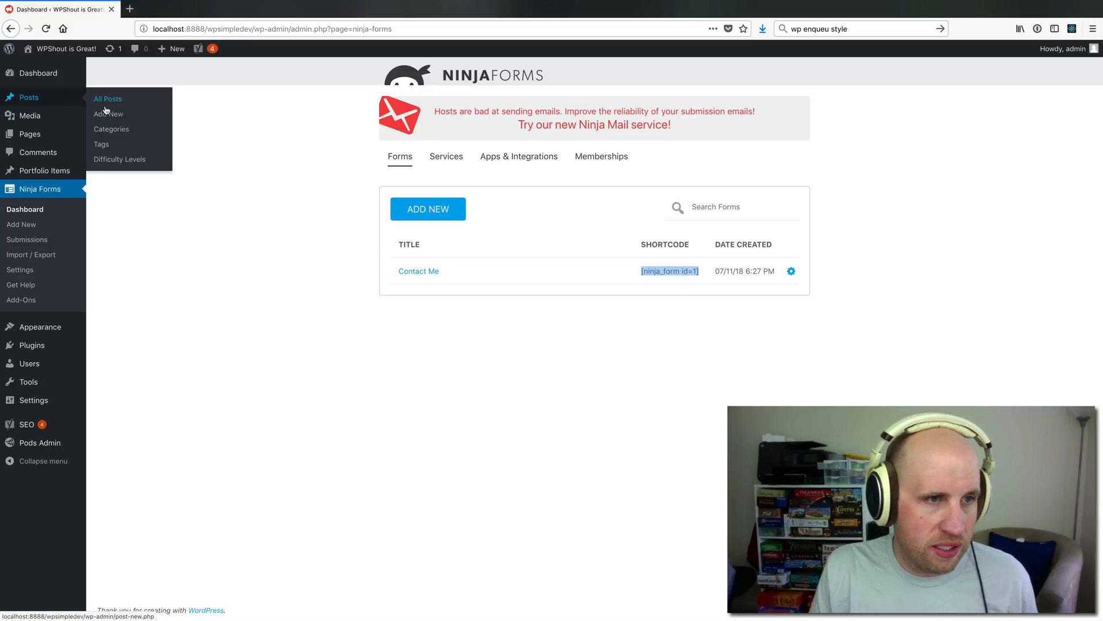
Start a new post and paste [ninja_form id=1] into its body.
click(108, 113)
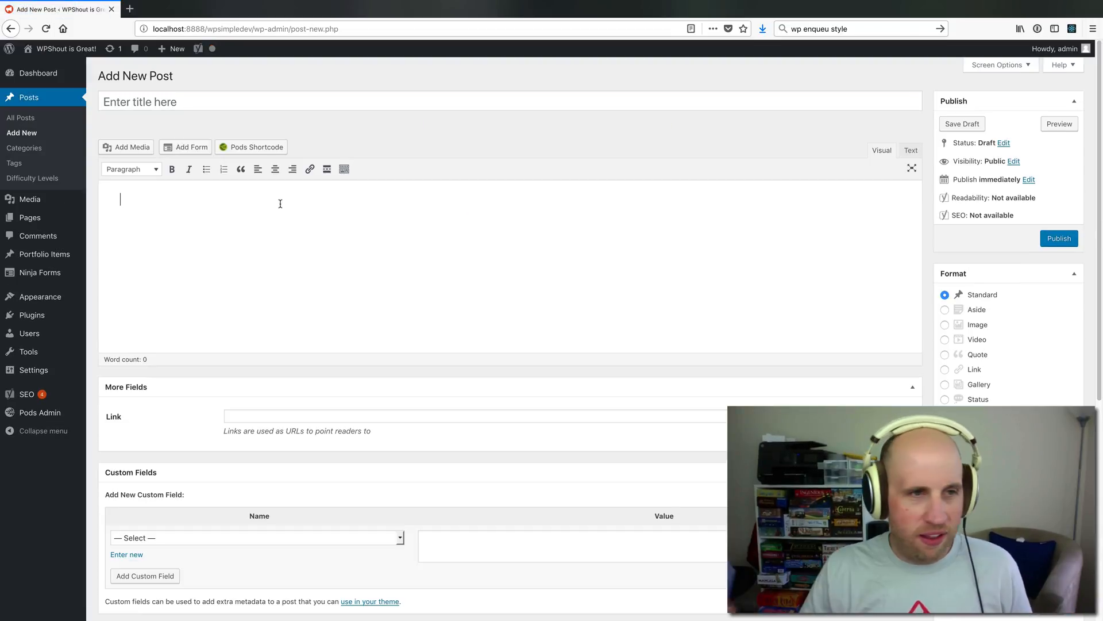
text([ninja_form id=1])
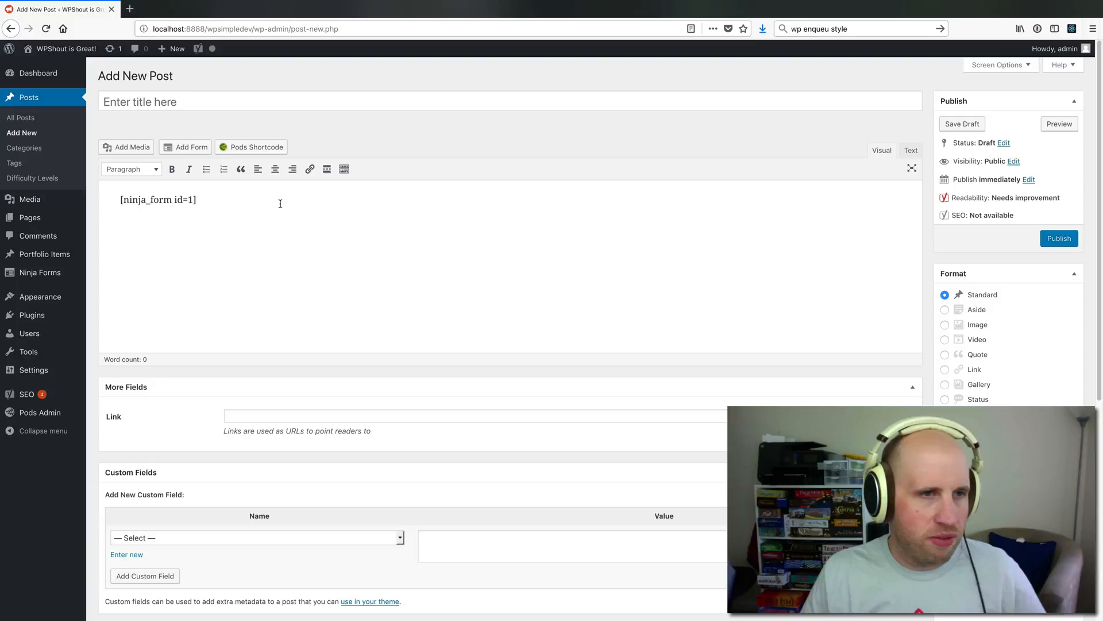
mouse_move(30, 199)
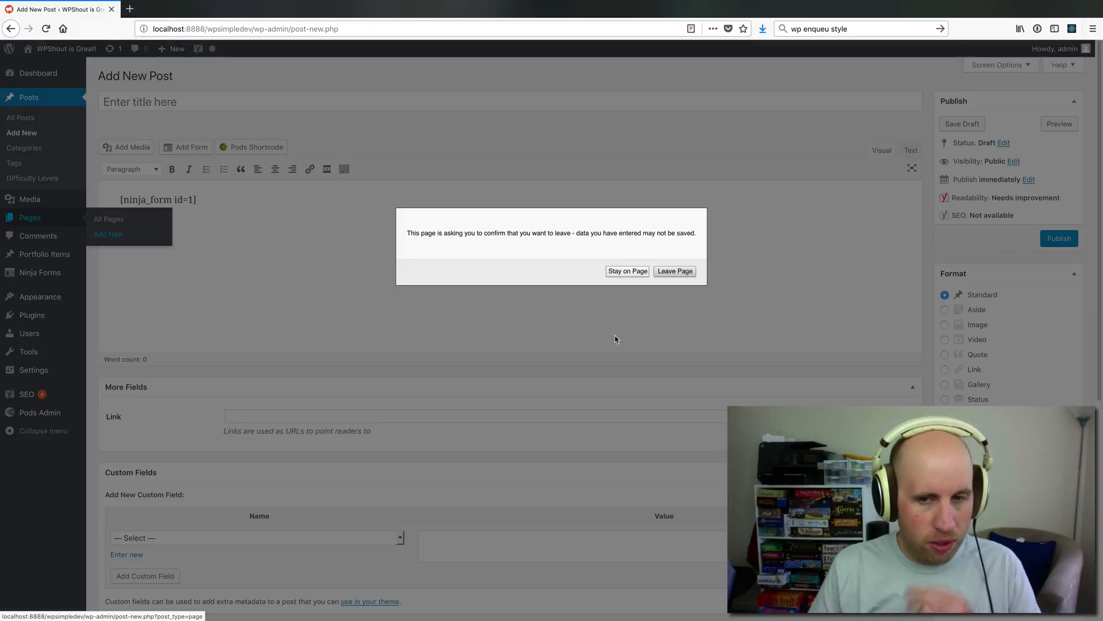
Abandon the post draft and start a new page titled 'Contact Us'.
click(674, 271)
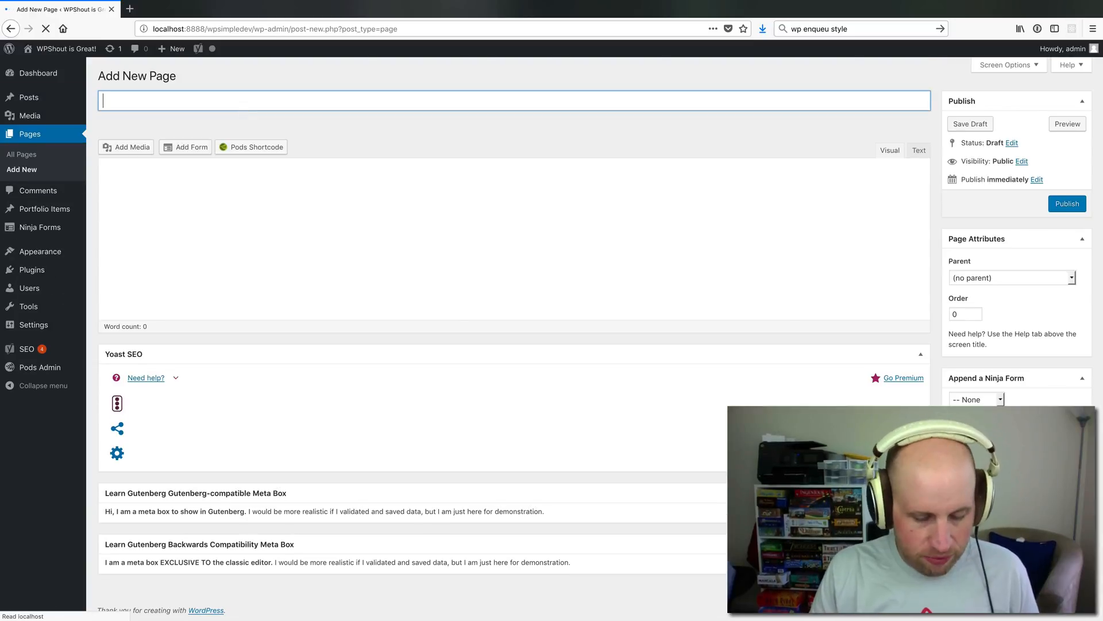
text(Contact Us)
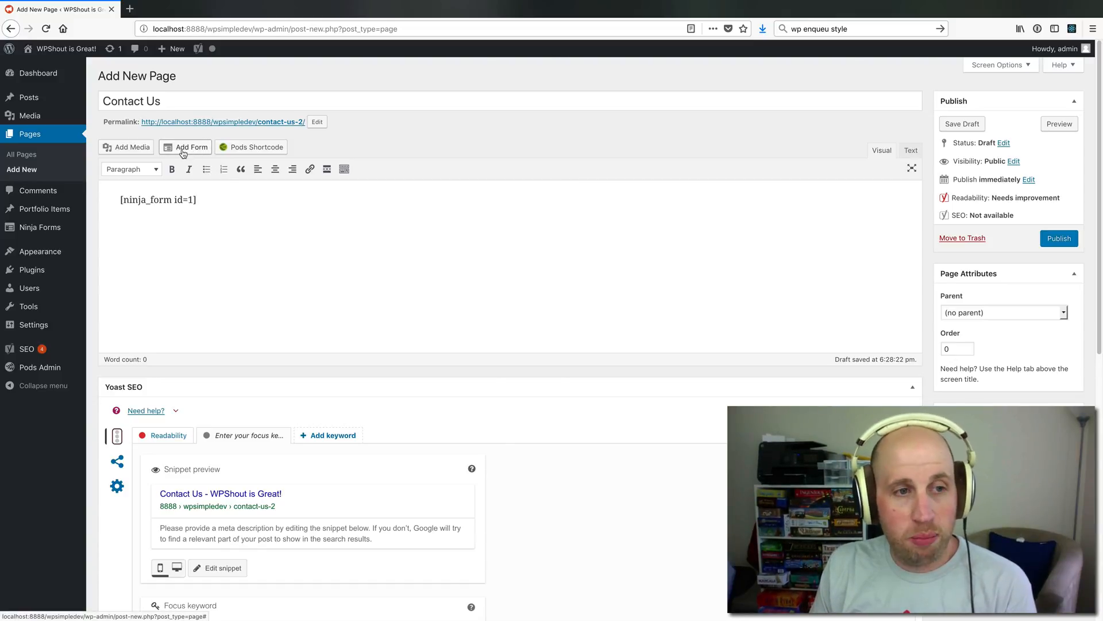
Replace the shortcode with the Contact Me form (ID 1) via Add Form, and publish.
double_click(158, 199)
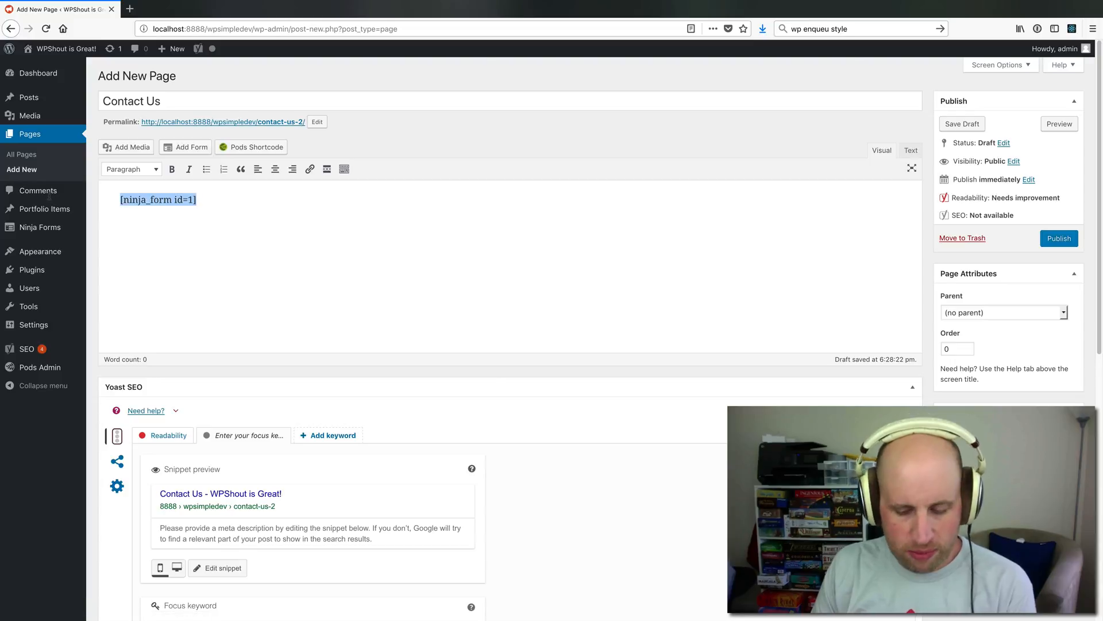
click(185, 147)
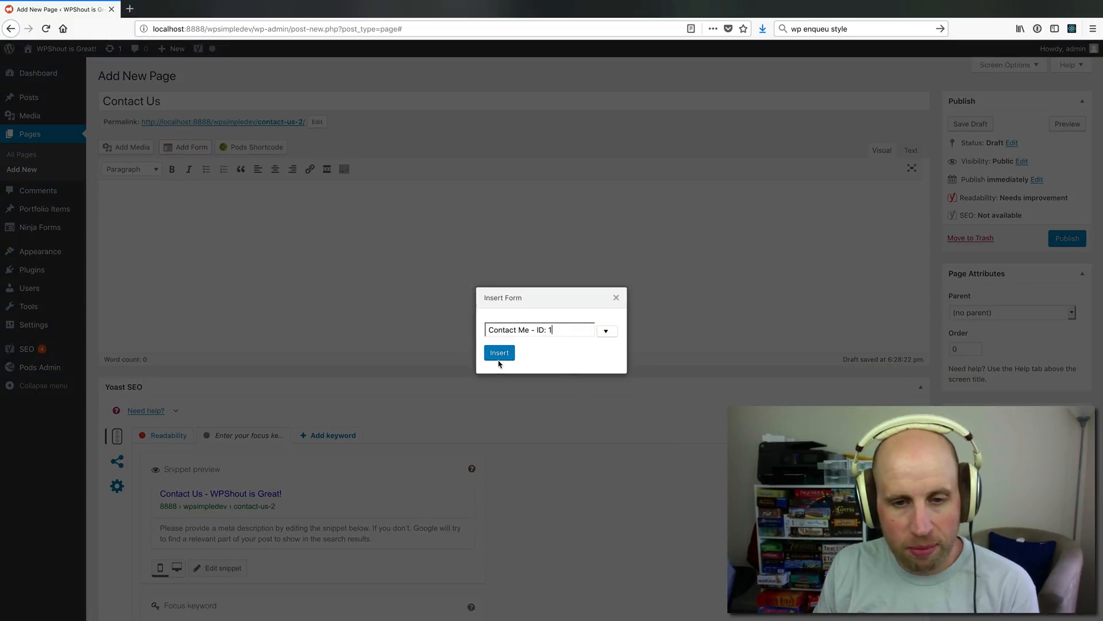
click(499, 353)
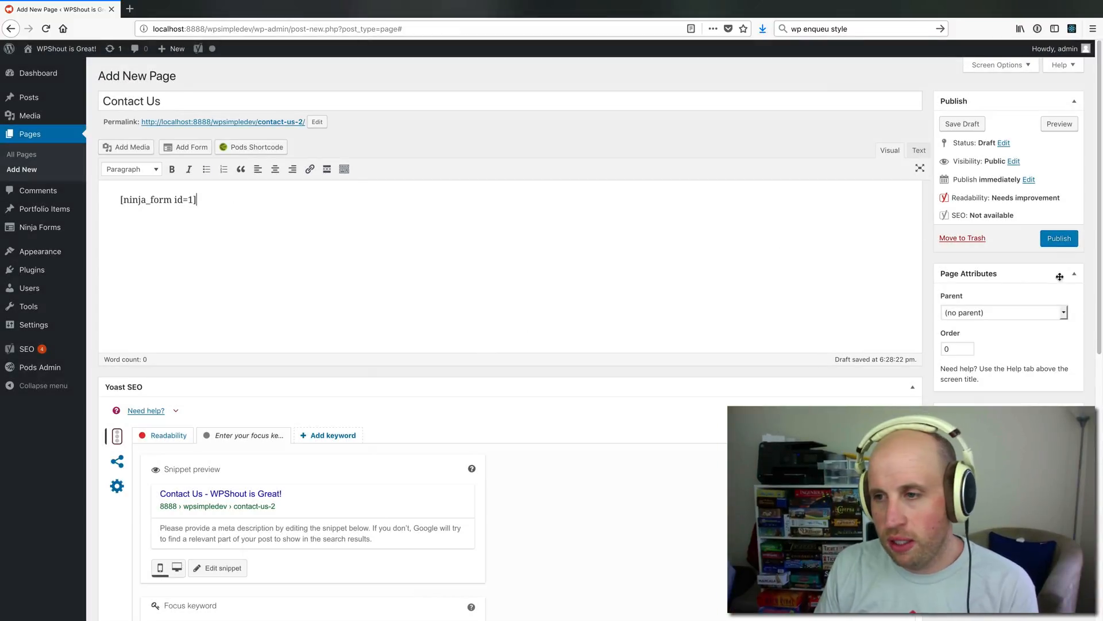
click(1059, 238)
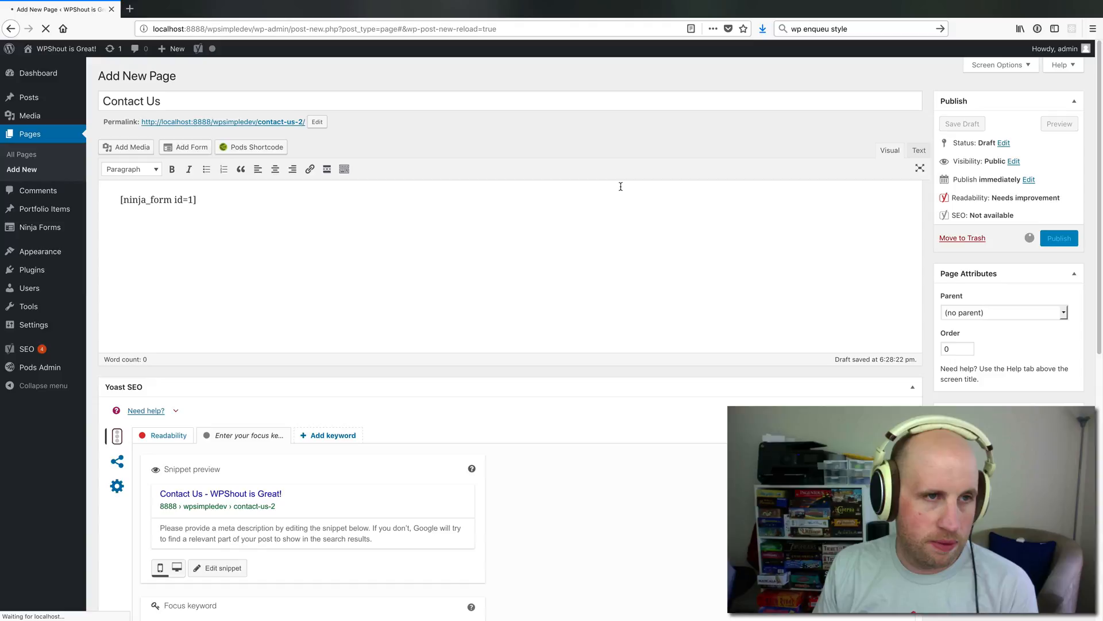
View the live Contact Us page and submit the empty form to test Name validation.
click(1059, 238)
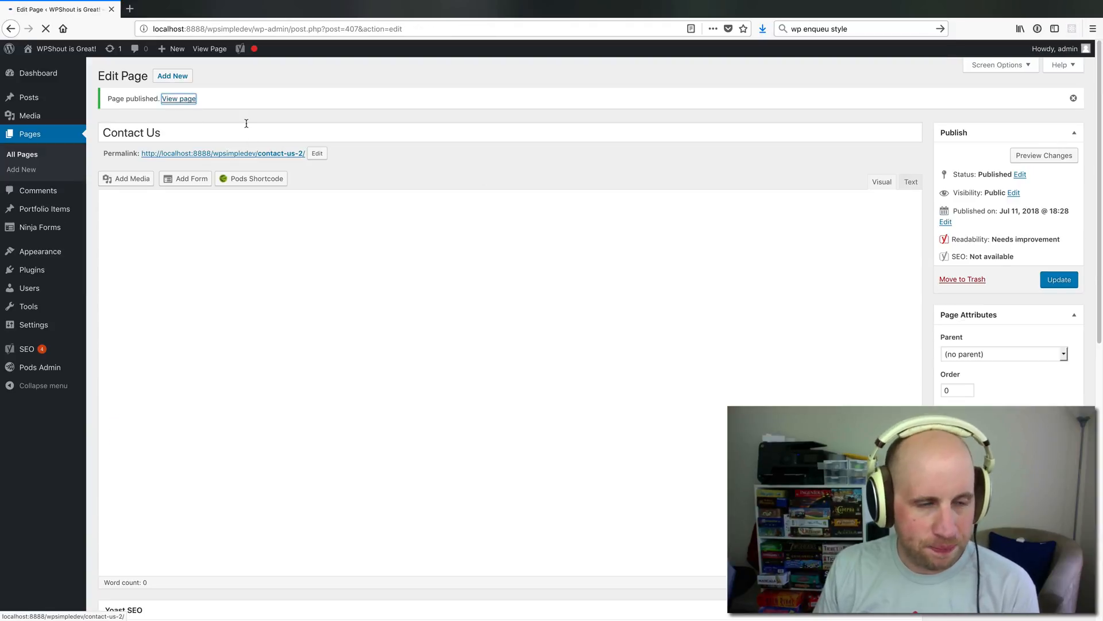
click(178, 97)
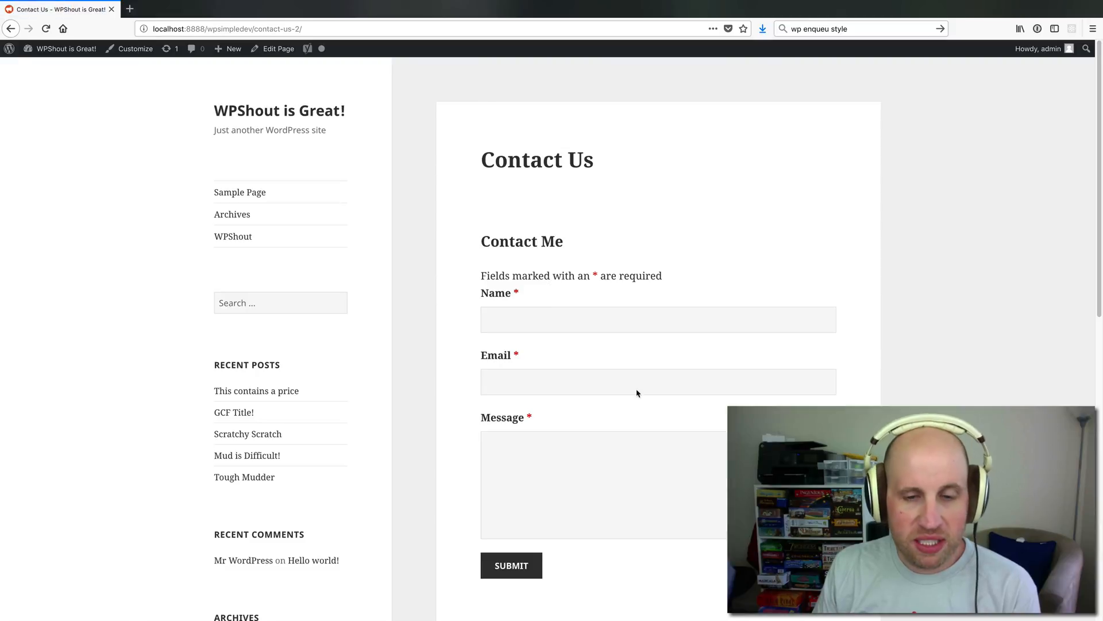
mouse_move(519, 238)
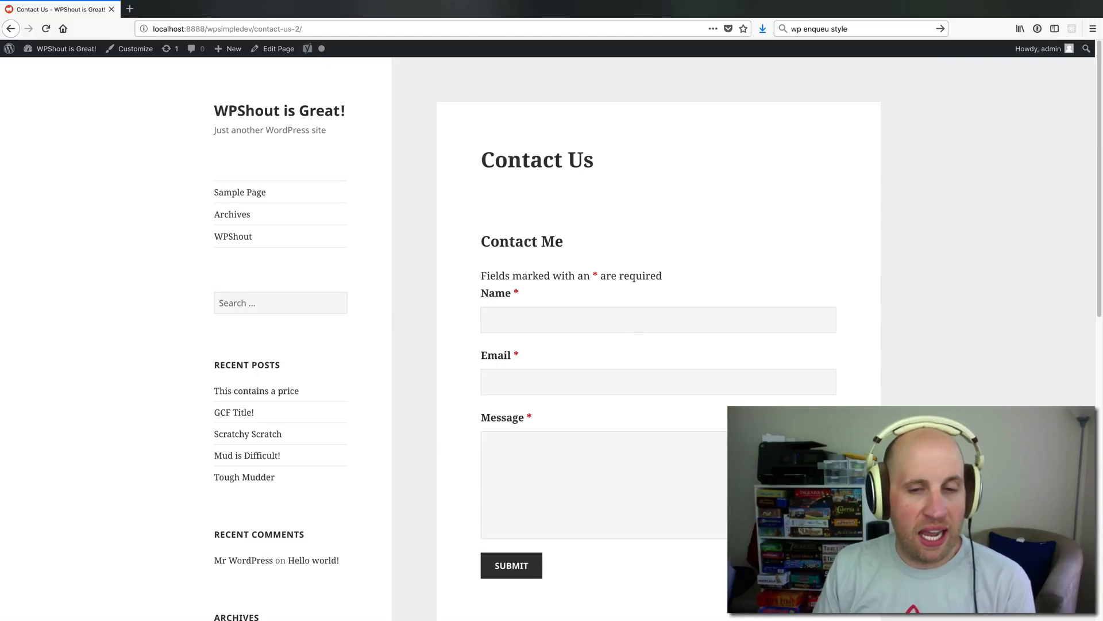
click(658, 320)
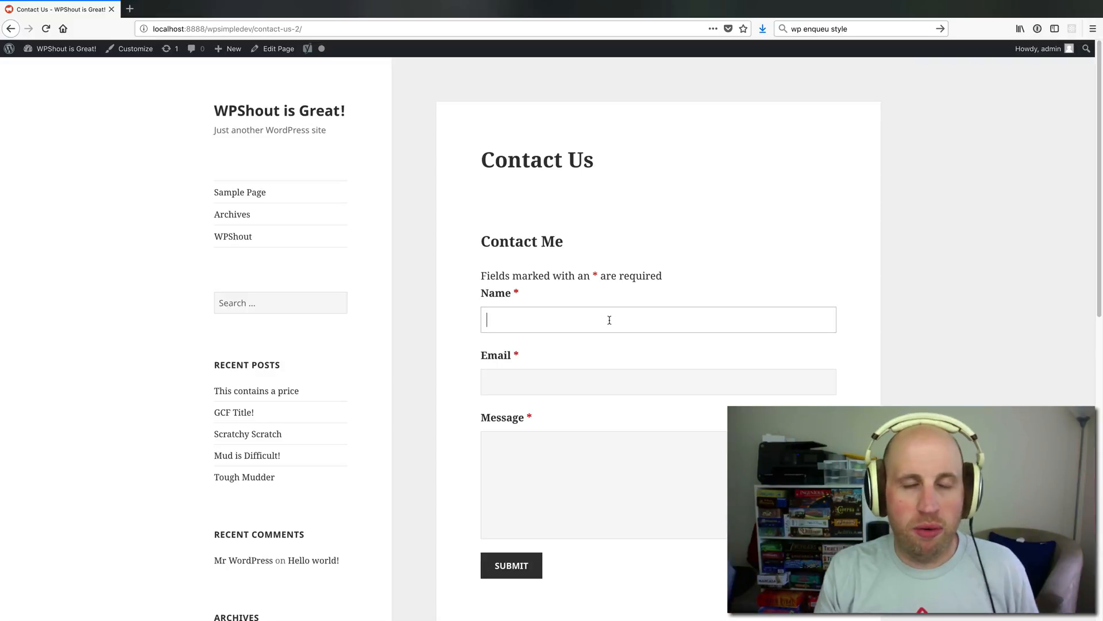
click(511, 565)
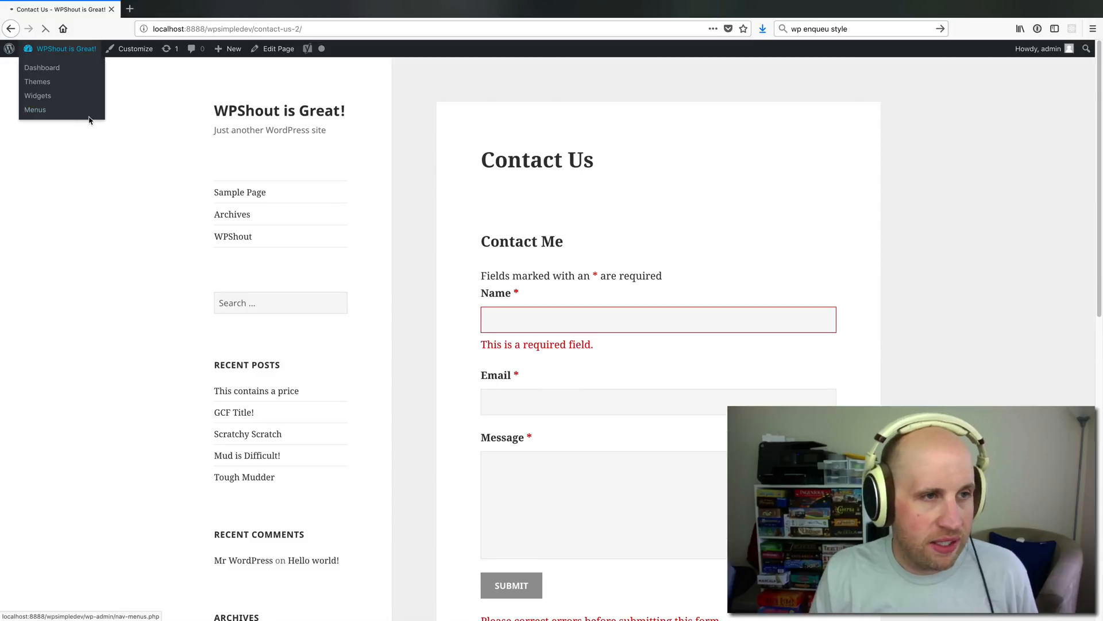
Return to the admin dashboard and open Settings > General at the admin email field.
click(42, 66)
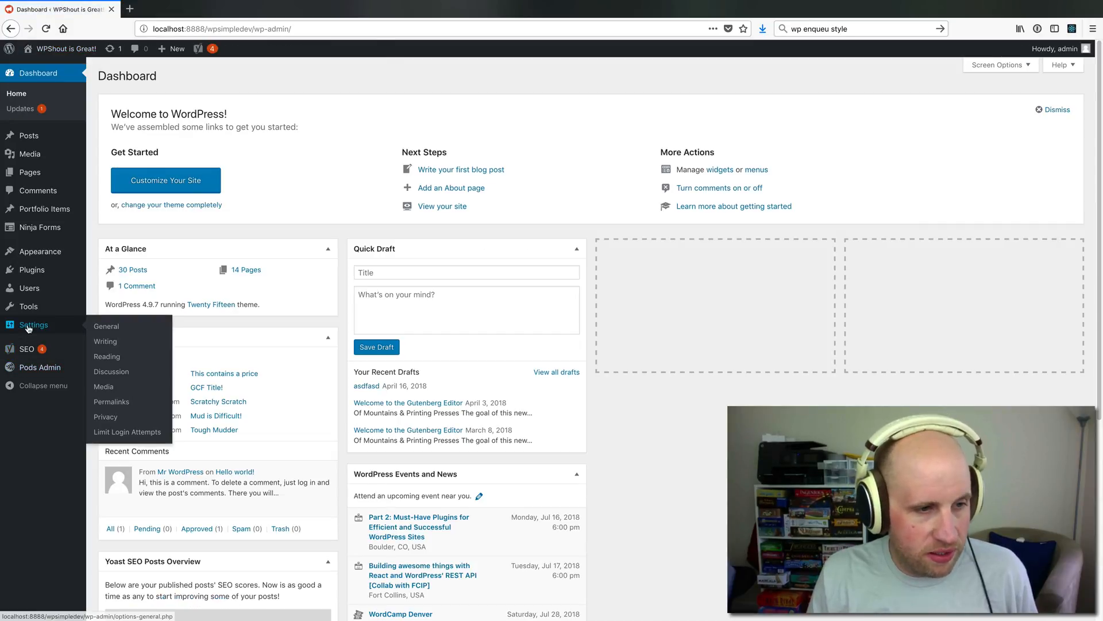
click(106, 326)
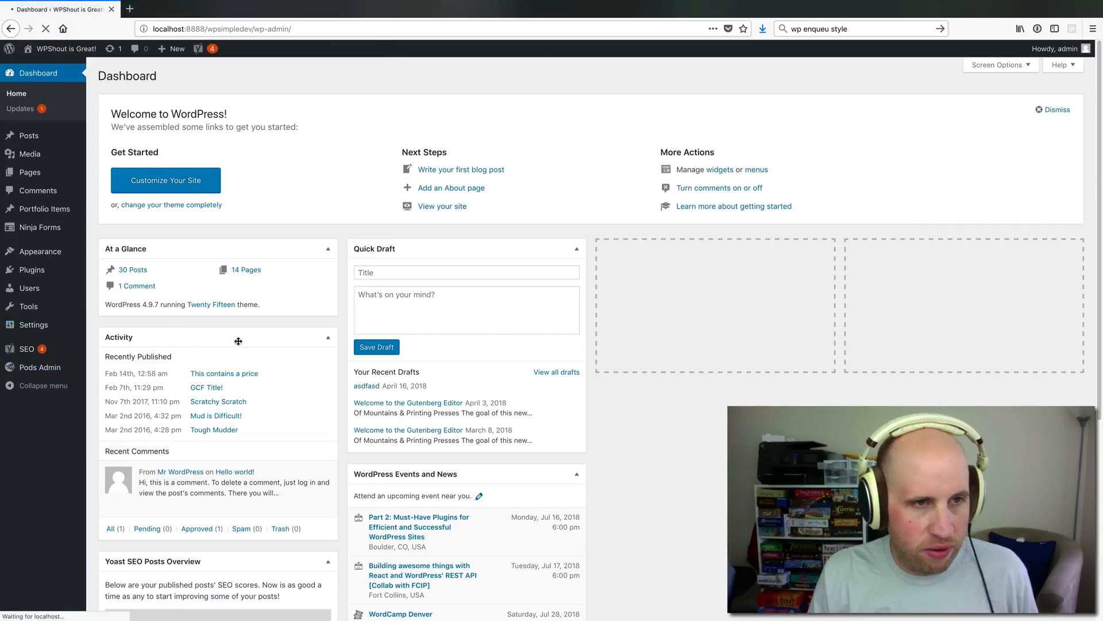
click(33, 324)
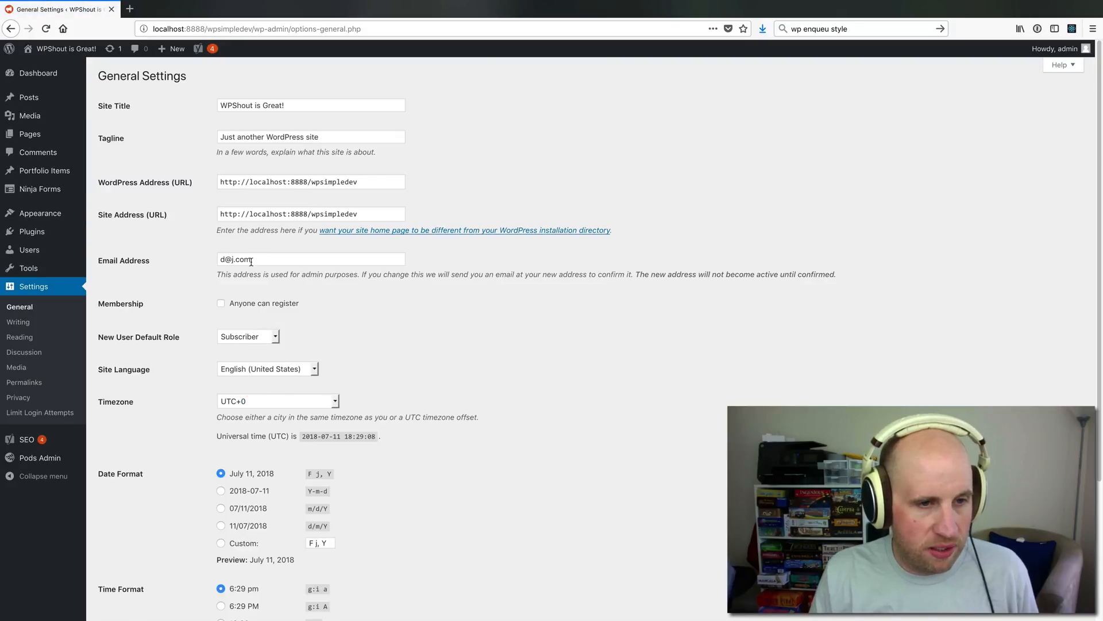
click(310, 259)
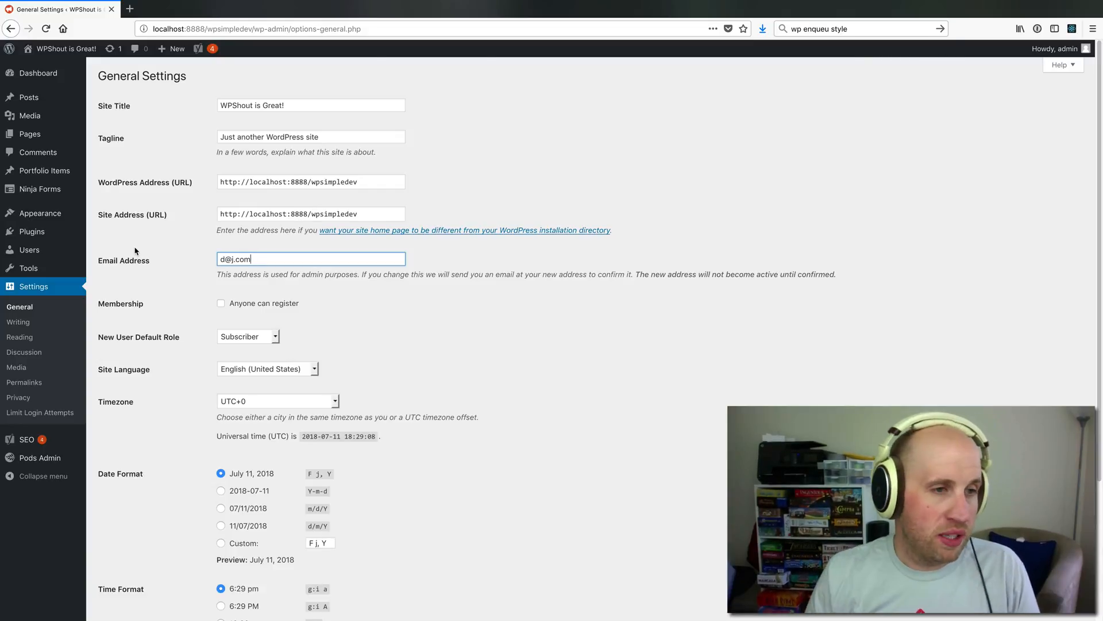
mouse_move(40, 189)
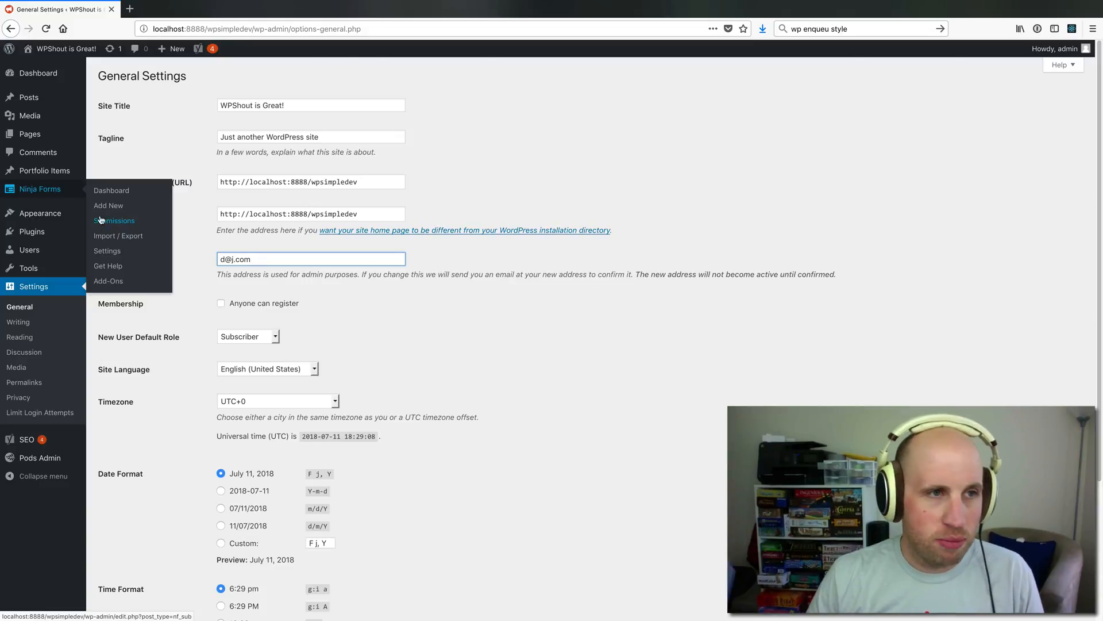
mouse_move(626, 372)
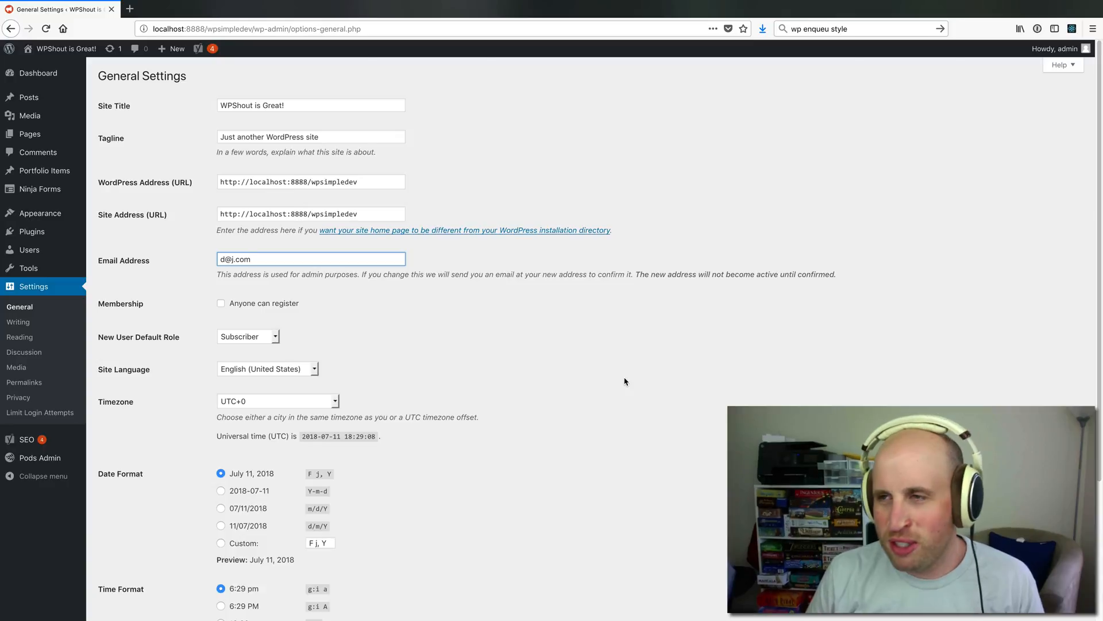
mouse_move(622, 401)
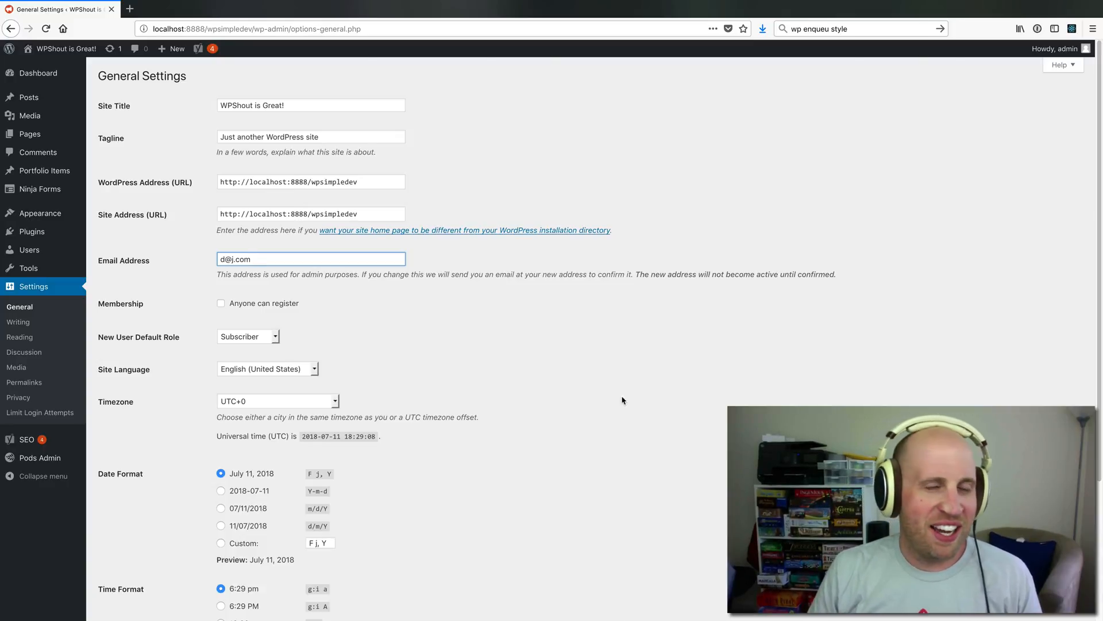